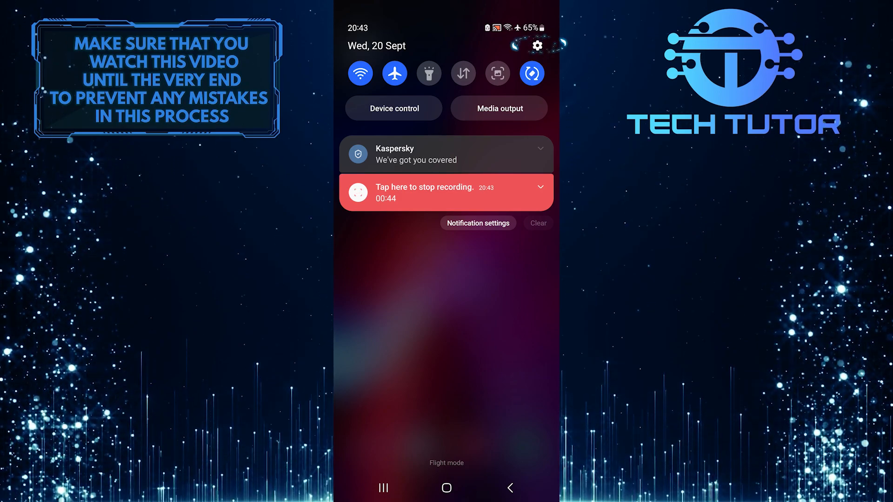
- Launch the Settings app from the gear icon in the notification shade
left_click(536, 45)
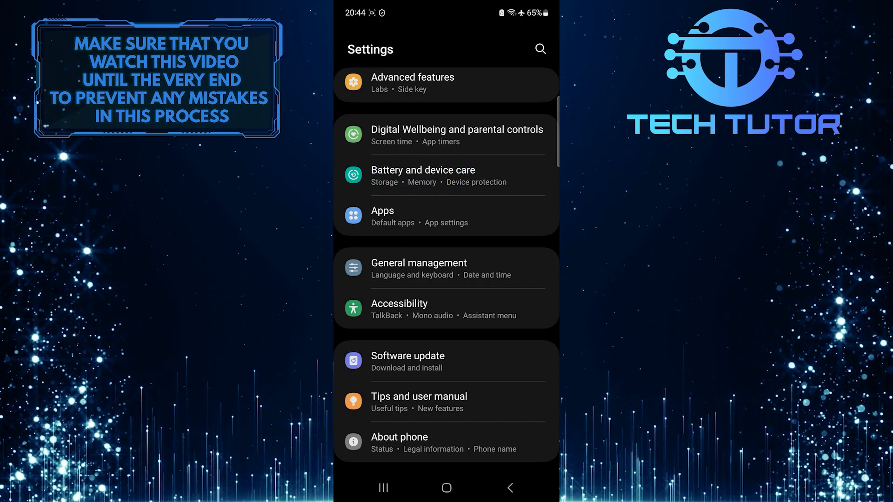
- Go to Battery and device care, then the Battery page showing 65% charge
left_click(423, 170)
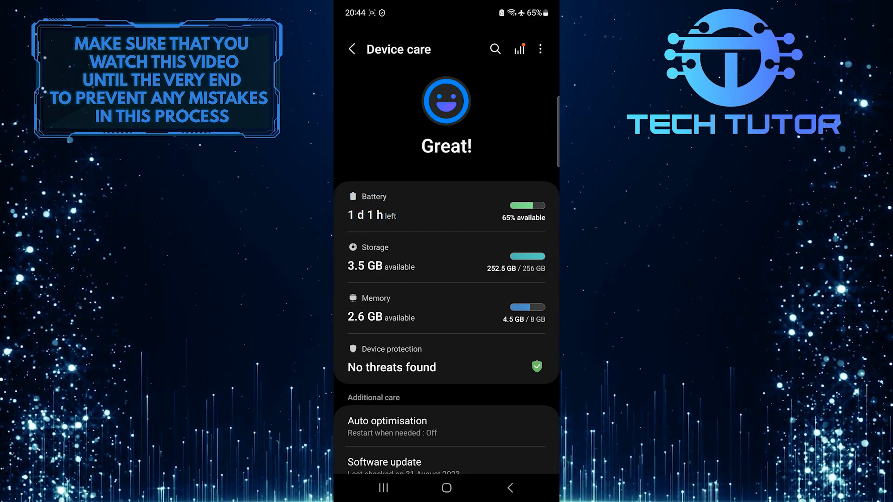
left_click(375, 206)
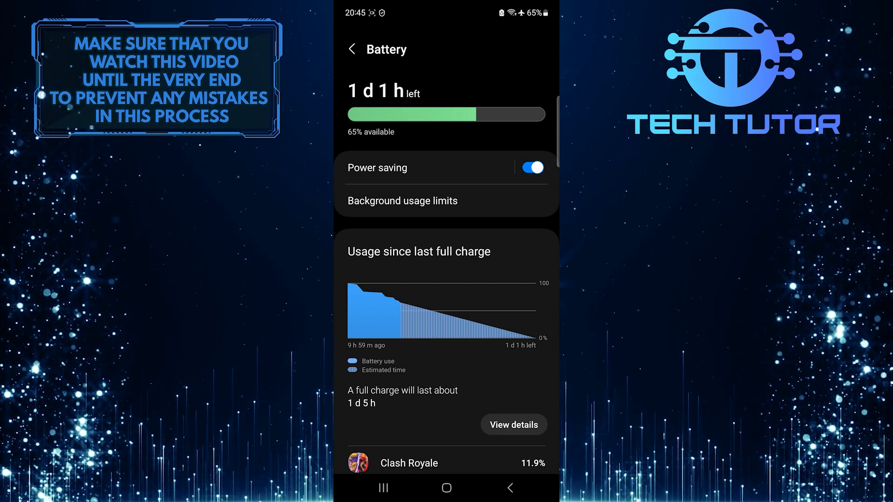
- Switch off the Power saving toggle on the Battery page
left_click(530, 167)
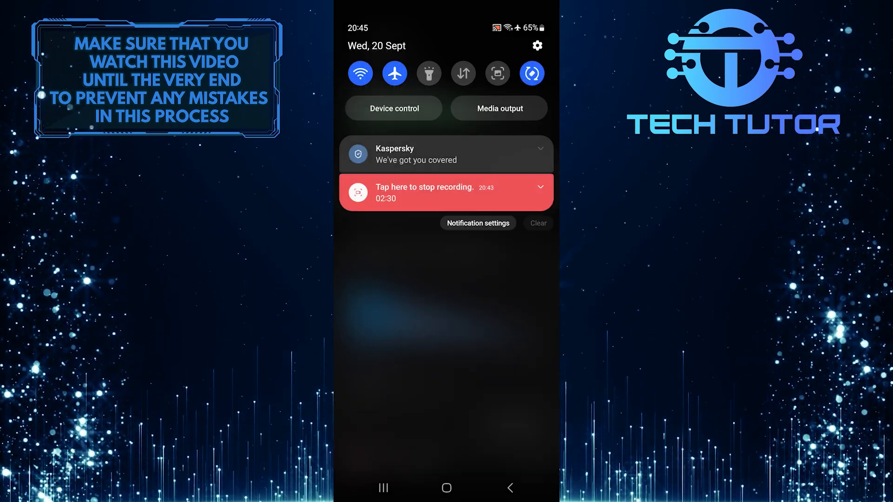
- Expand Quick Settings and toggle the Power saving tile, ending with it off
left_click(394, 73)
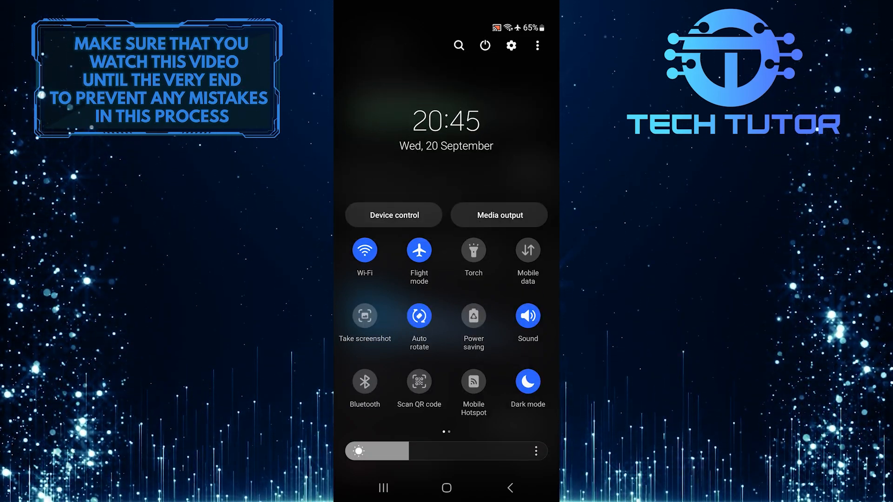
left_click(473, 316)
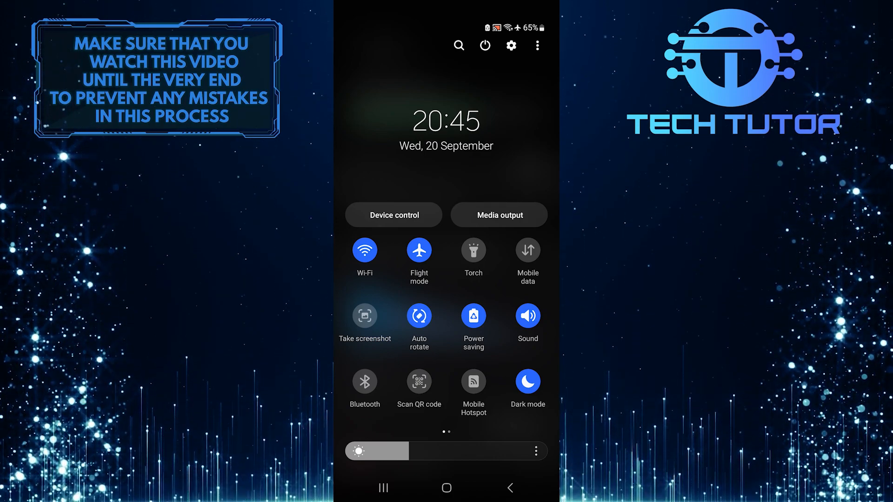
left_click(472, 317)
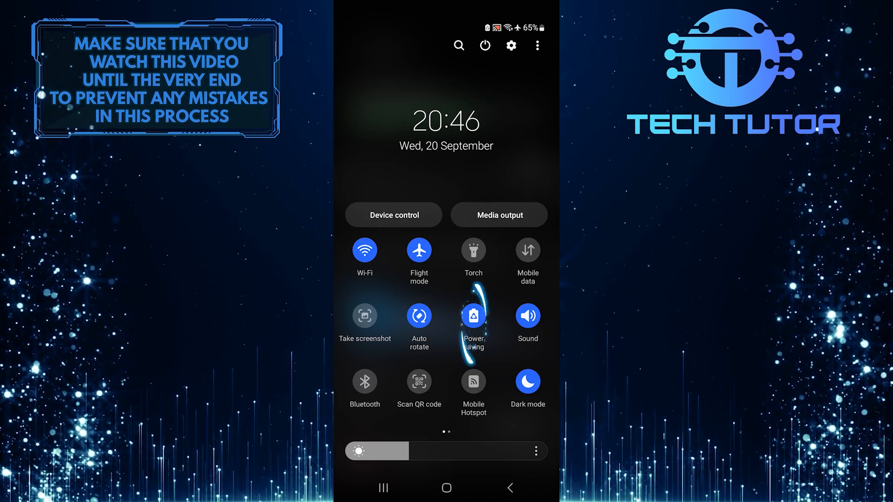
left_click(472, 315)
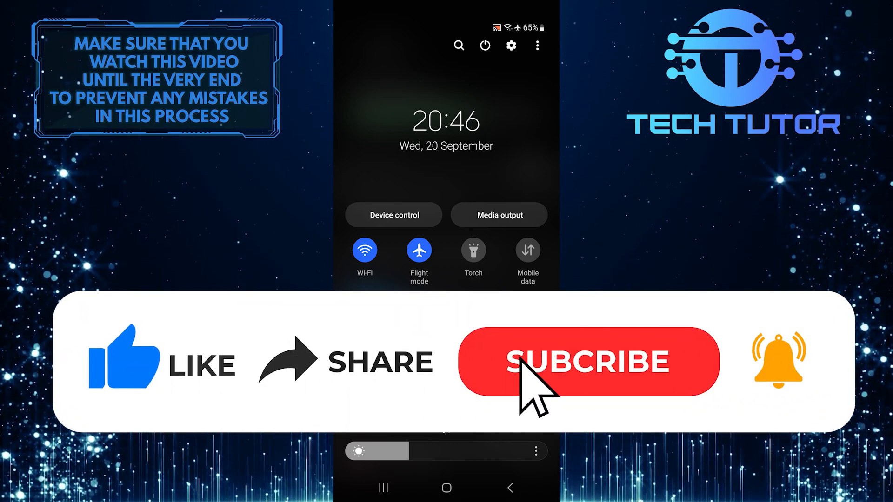
left_click(589, 361)
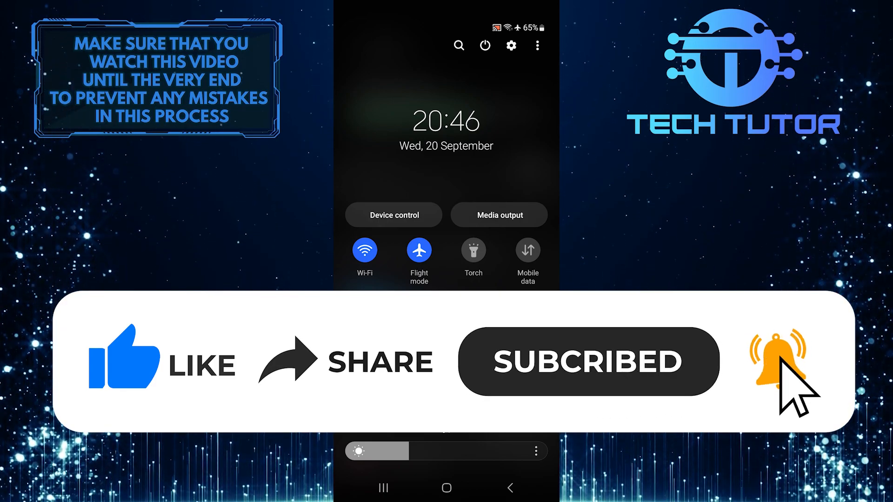